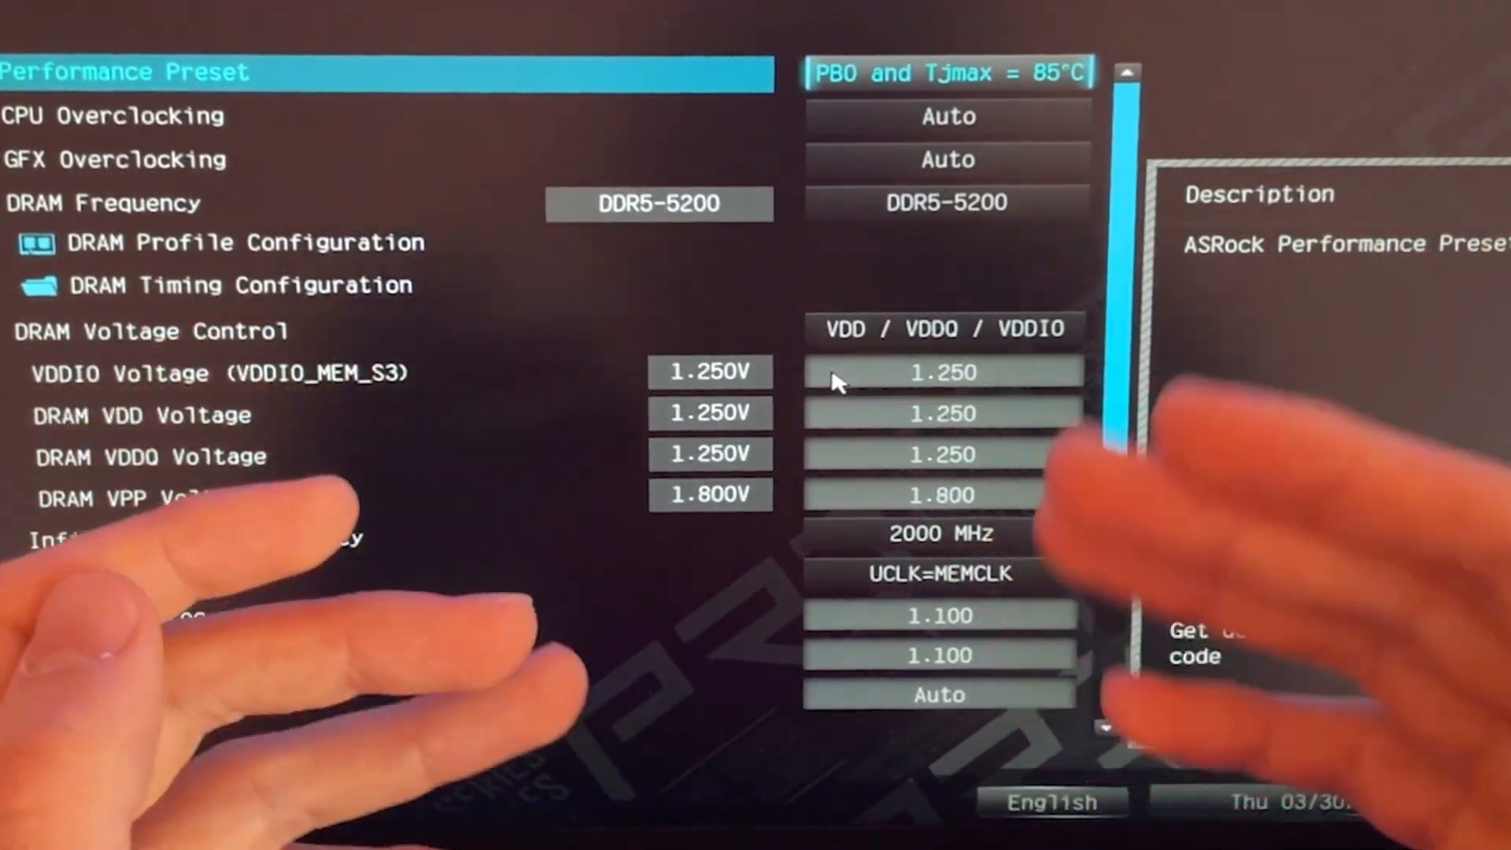
# Reach the Precision Boost Overdrive setting under Advanced > AMD Overclocking.
pyautogui.click(951, 73)
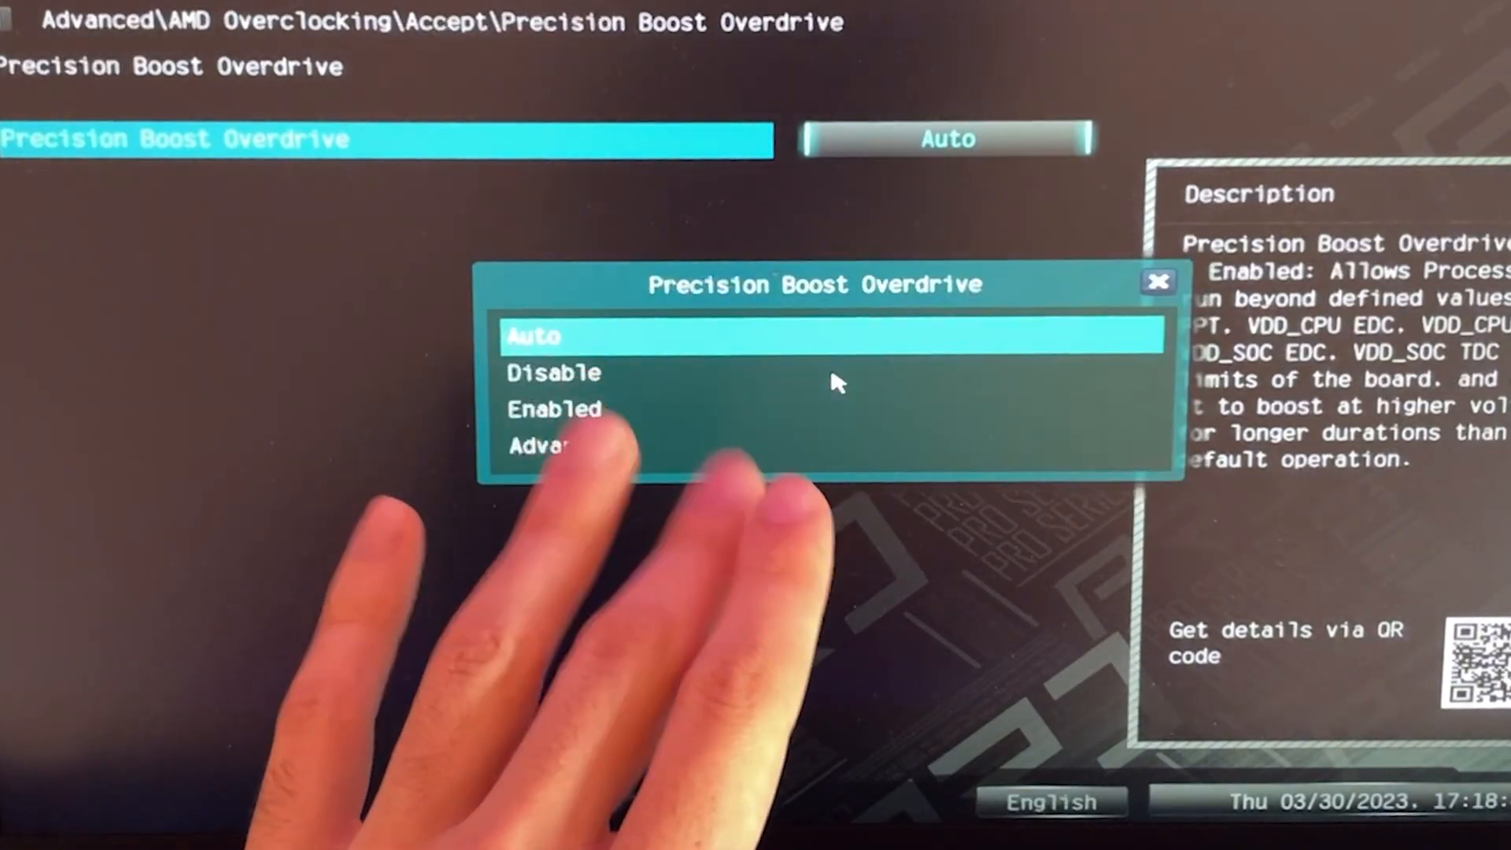
# Set Precision Boost Overdrive to Advanced, exposing PBO Limits, Scalar Ctrl and Curve Optimizer.
pyautogui.click(554, 409)
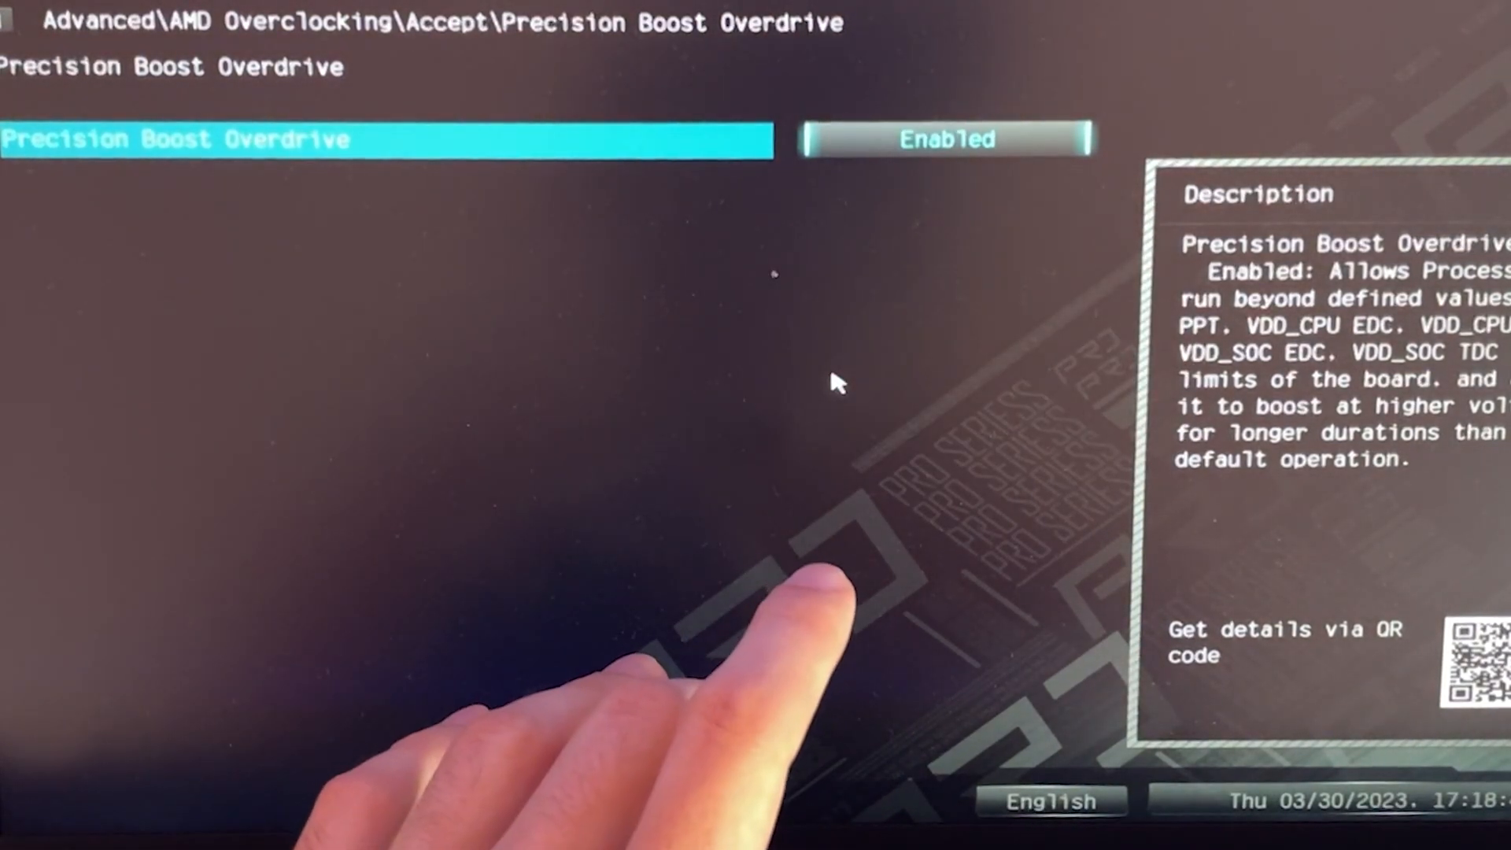
pyautogui.click(948, 138)
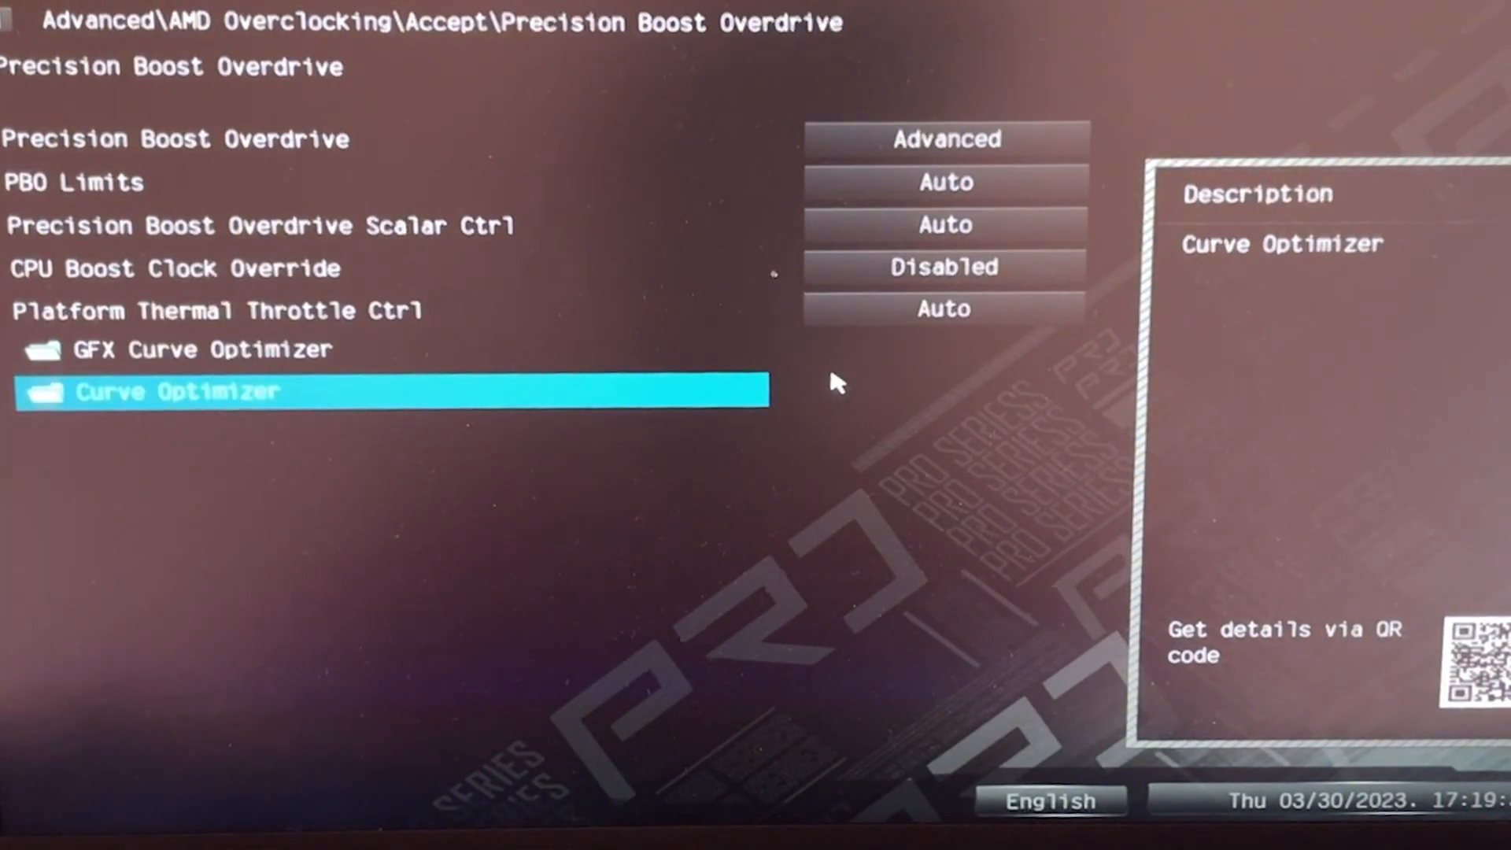
# Set Platform Thermal Throttle Ctrl to Manual with a 75 degree limit.
pyautogui.press('Up')
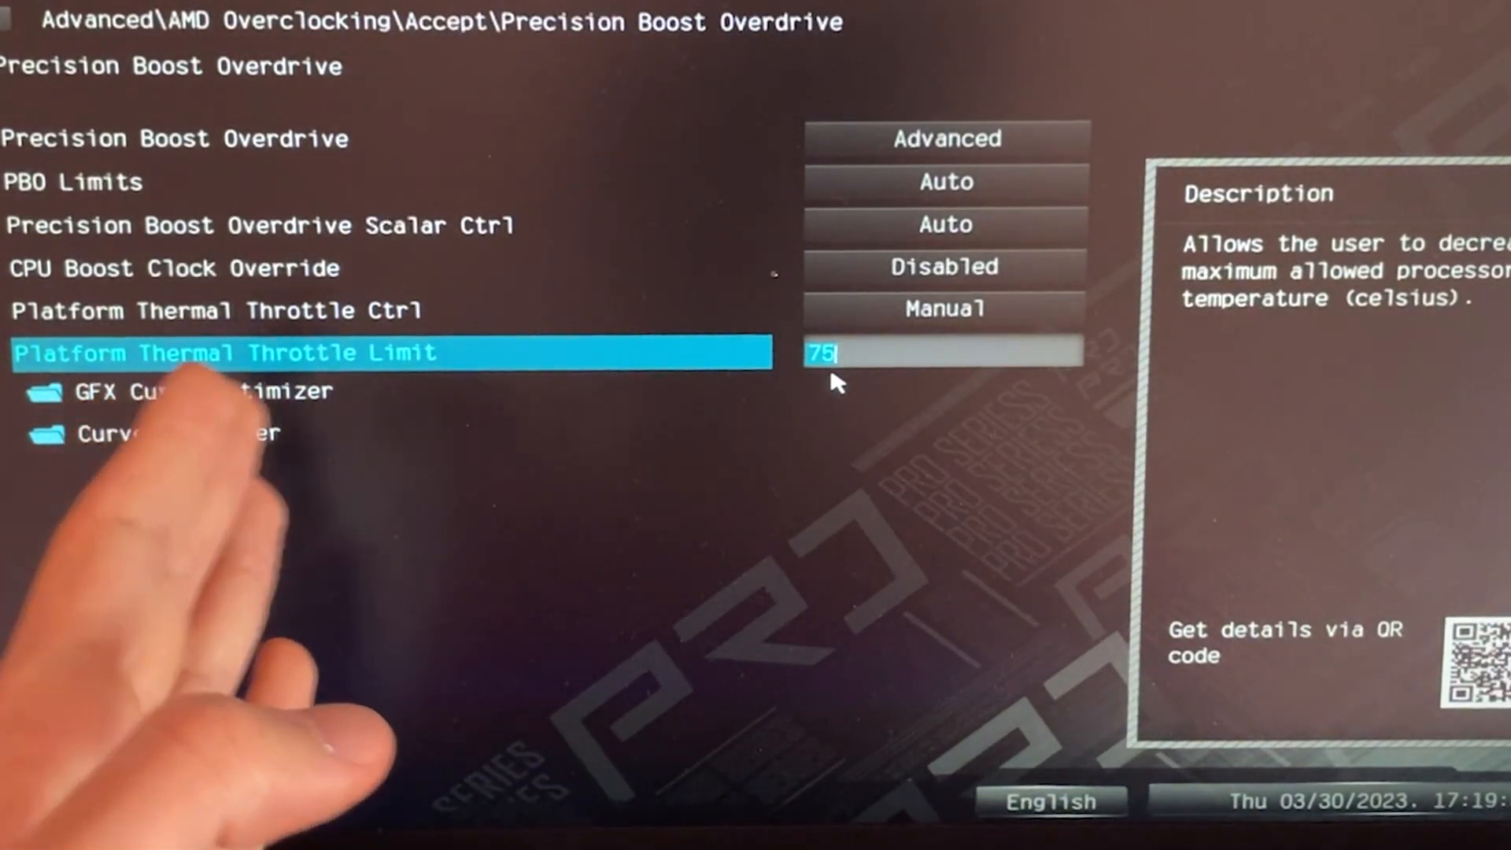
pyautogui.press('Down')
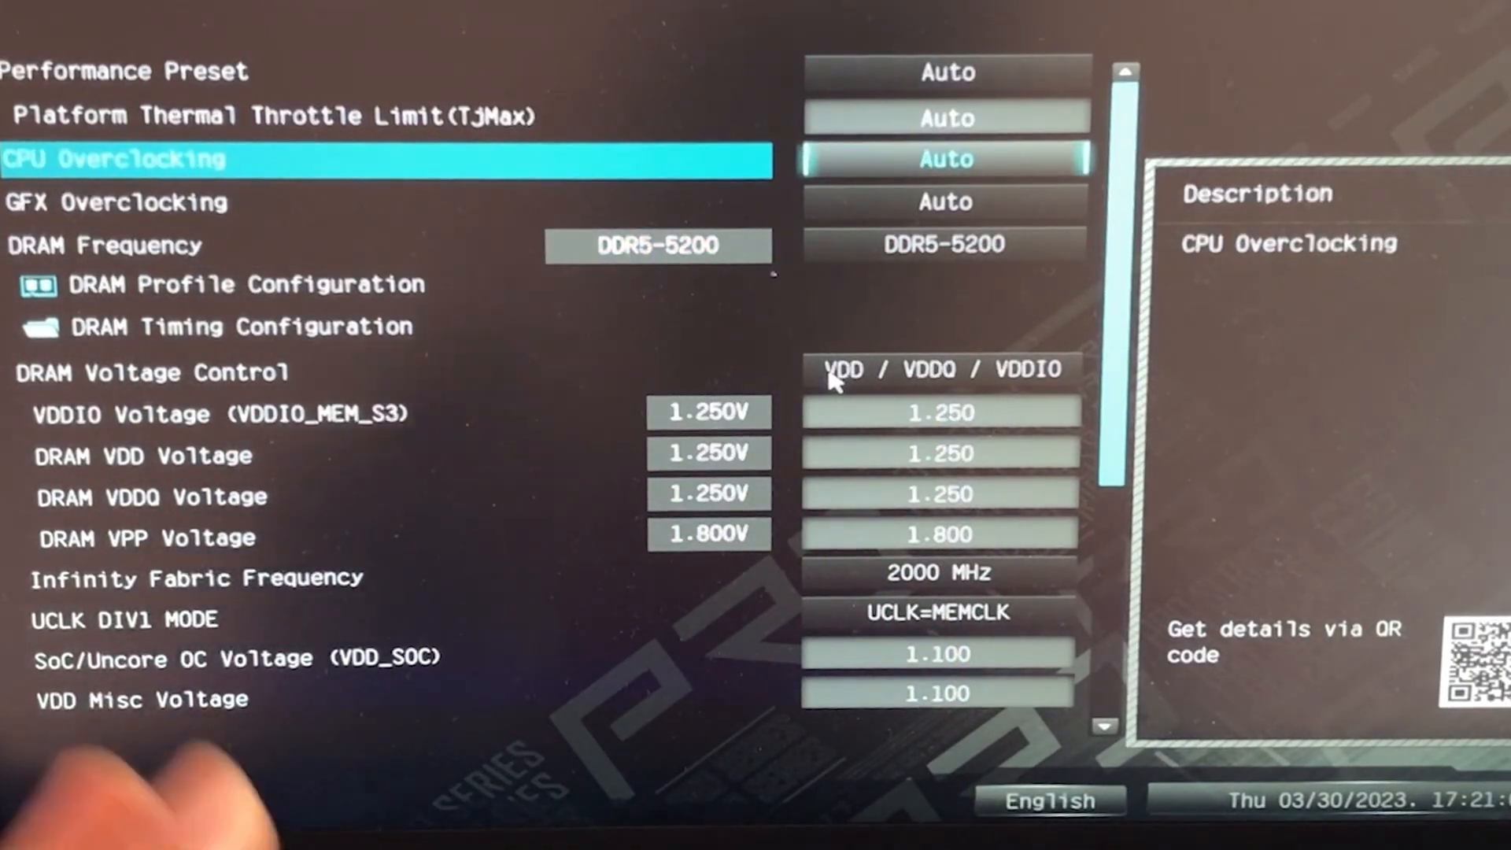
# Set CPU Overclocking to Customize with Core VID 1.200 and CCD0/CCD1 at 4800.
pyautogui.click(946, 159)
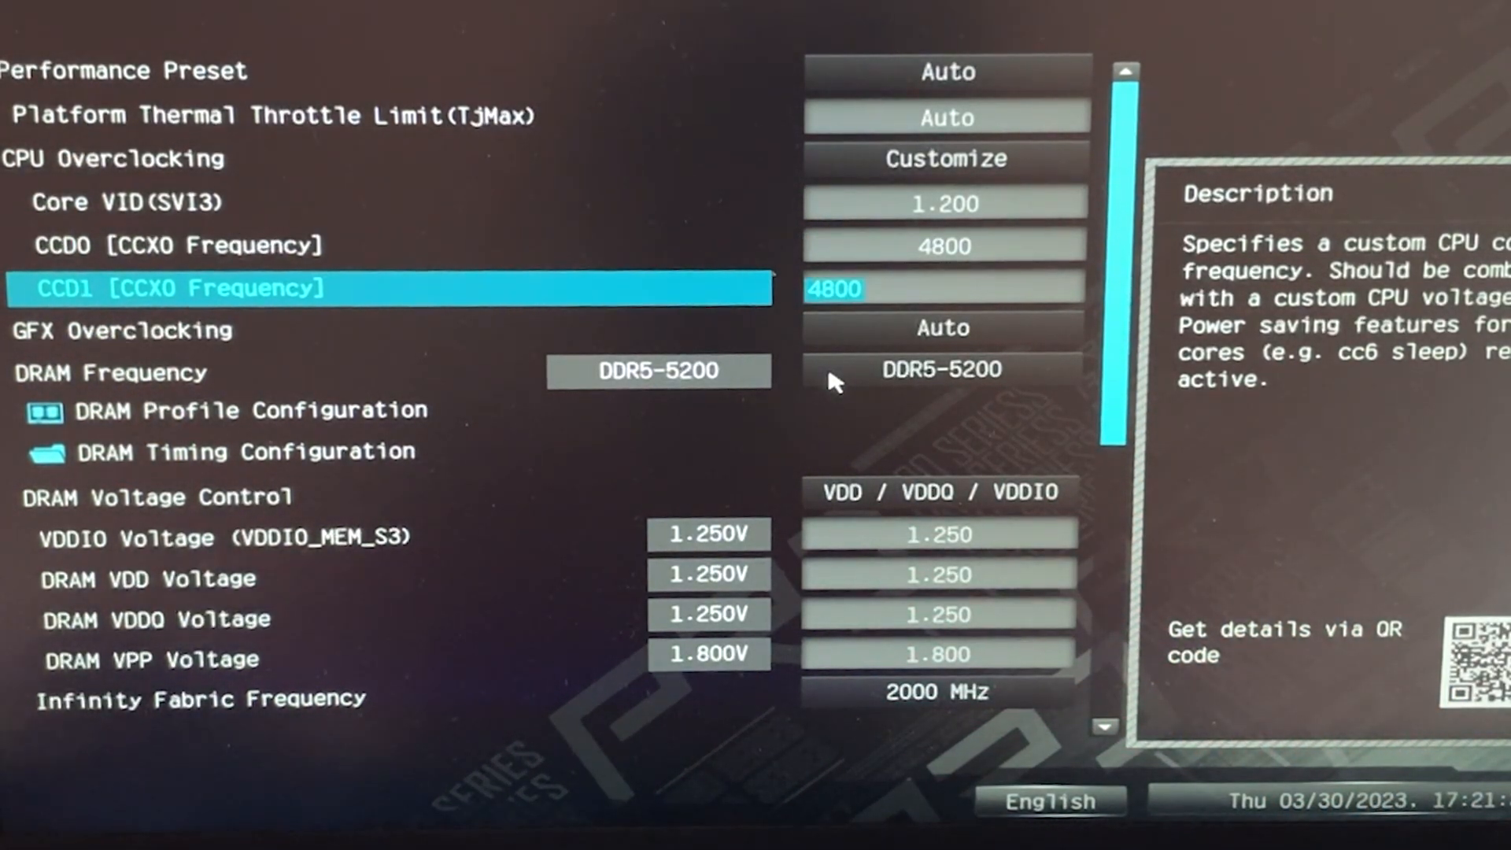
pyautogui.press('Up')
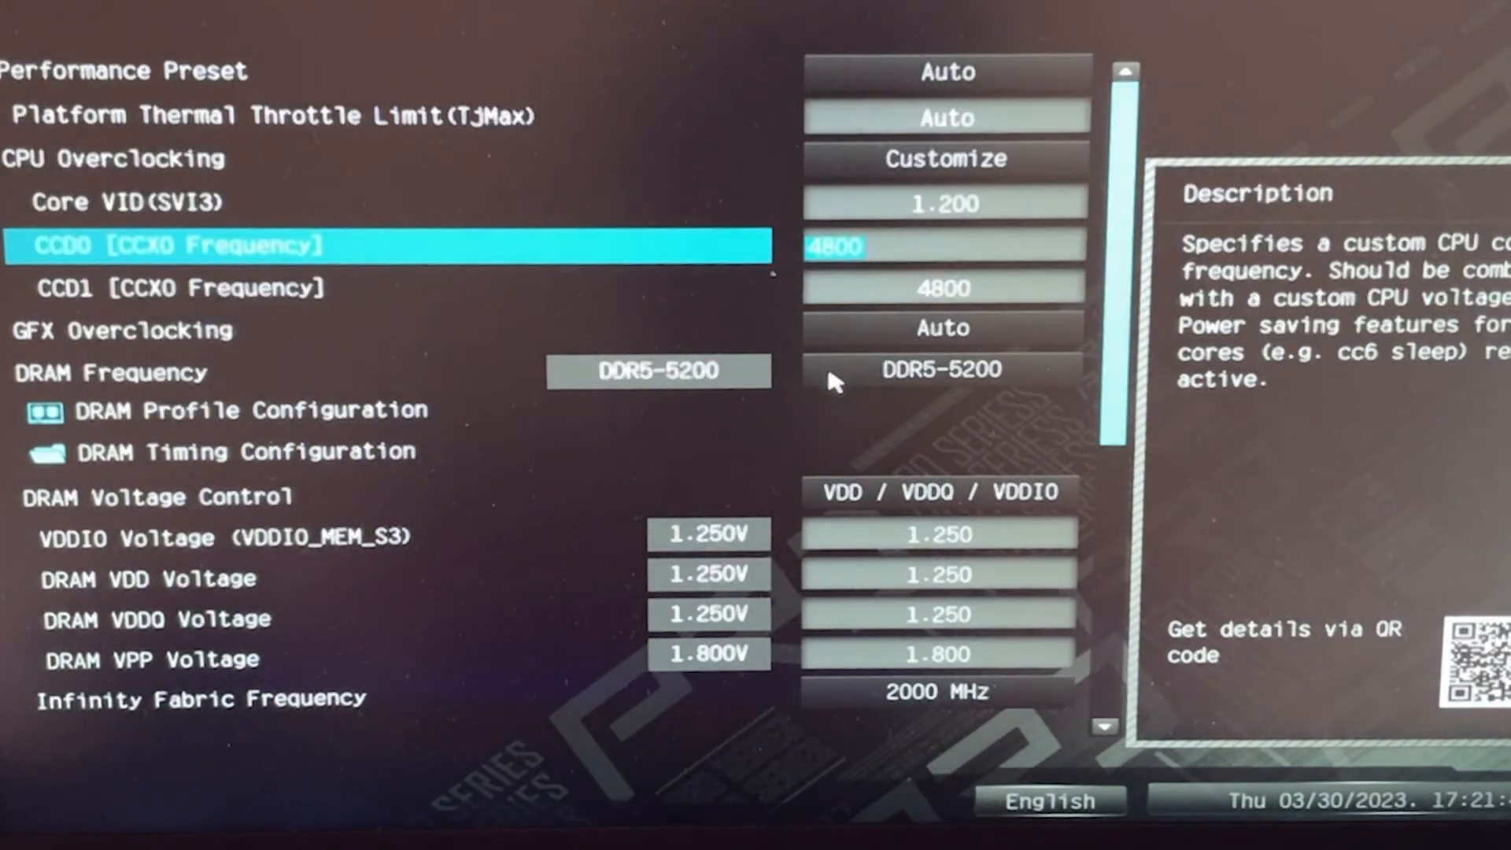